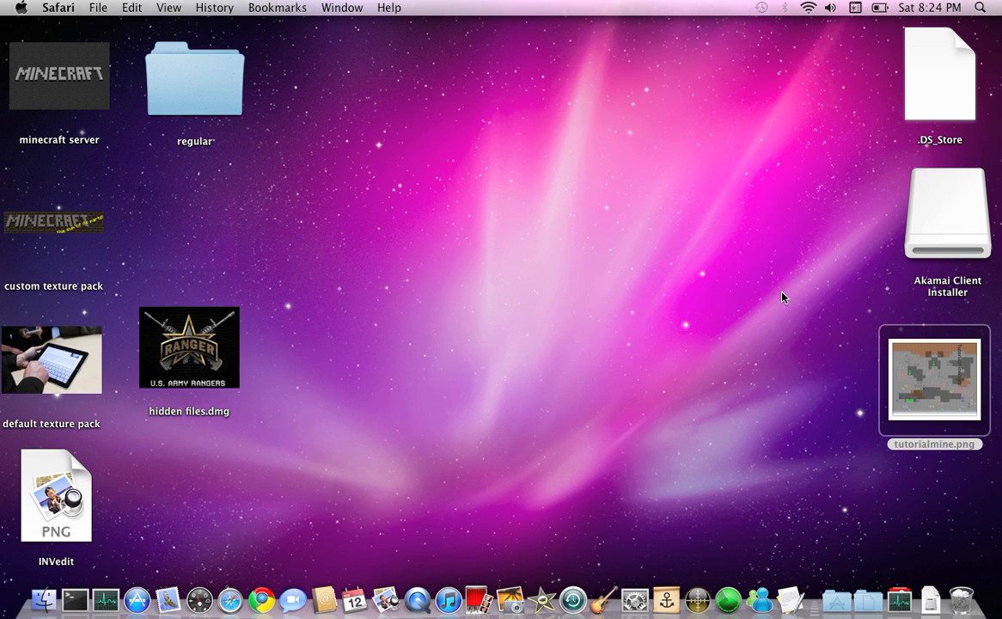
mouse_move(445, 323)
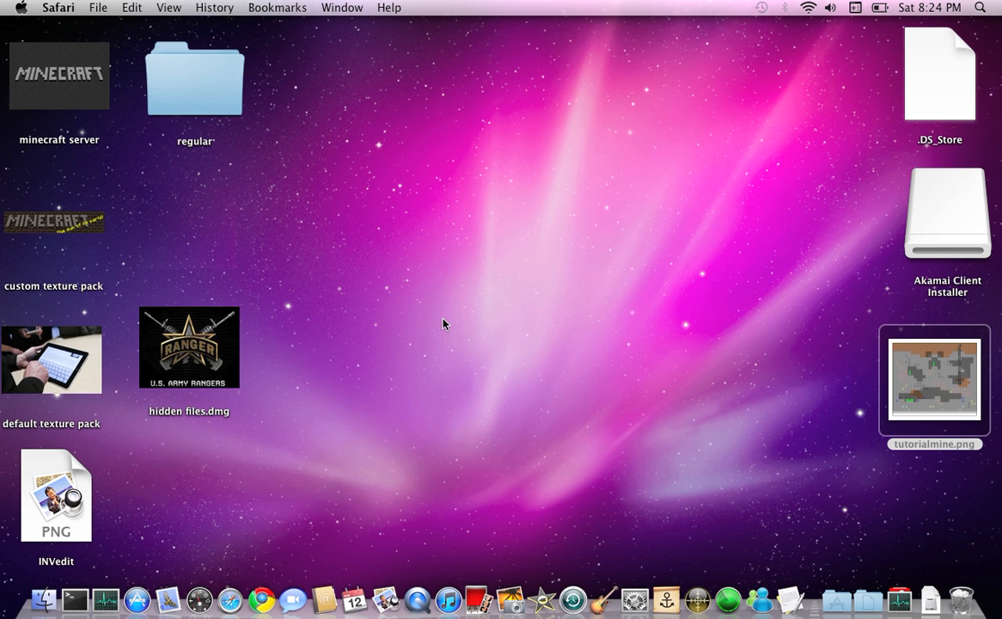
mouse_move(285, 301)
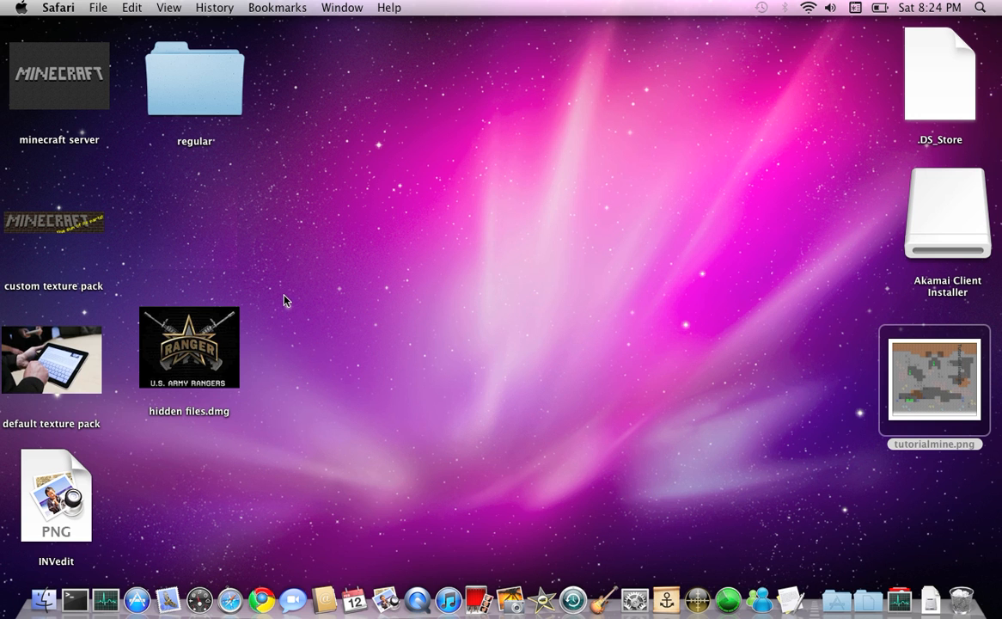
mouse_move(99, 316)
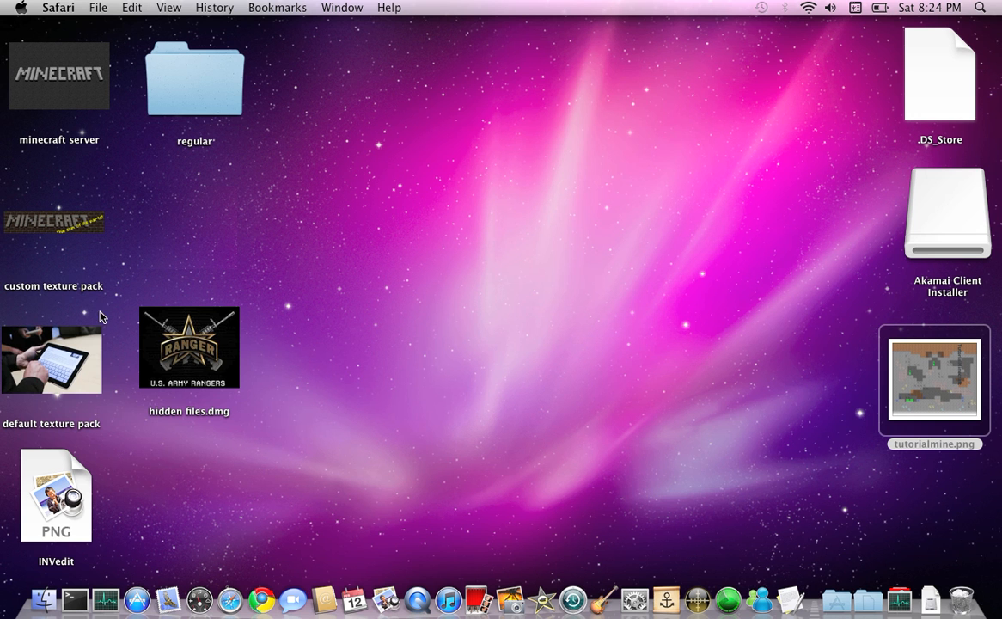
Mount the encrypted hidden files.dmg image with its password and check its contents.
double_click(189, 347)
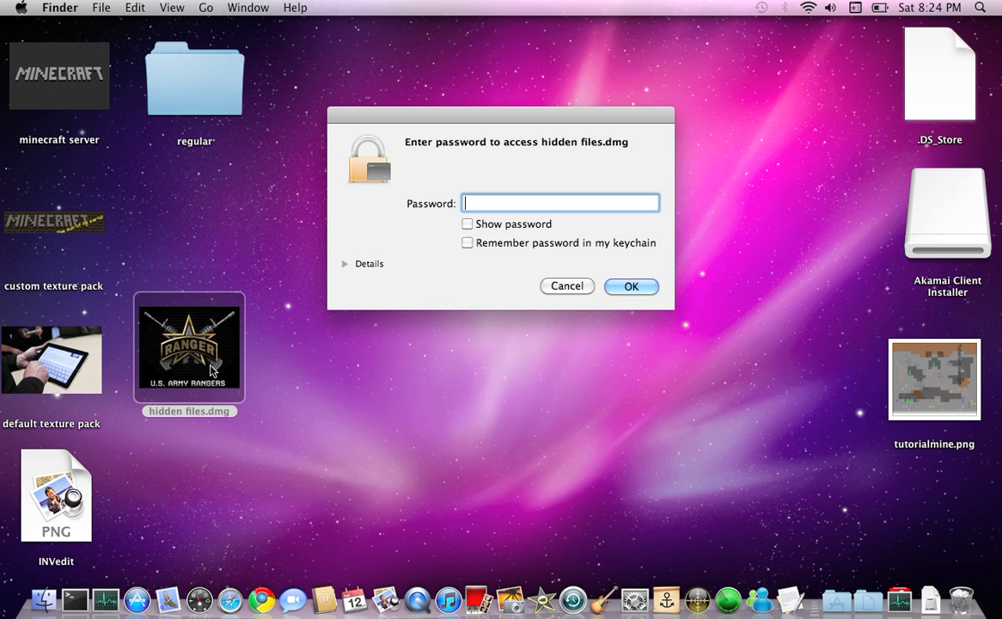
text(••)
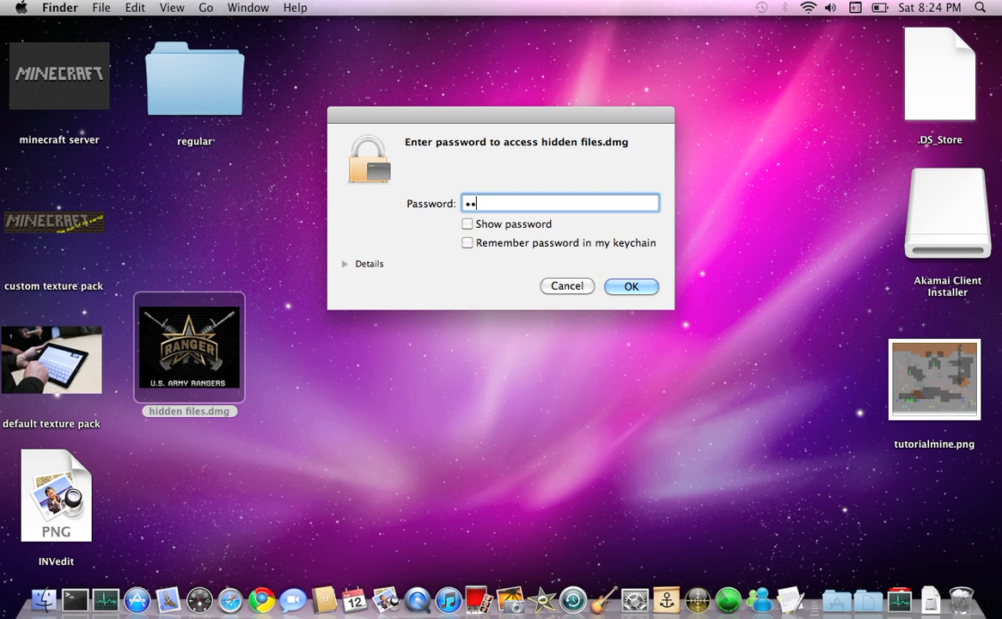
text(••••••••)
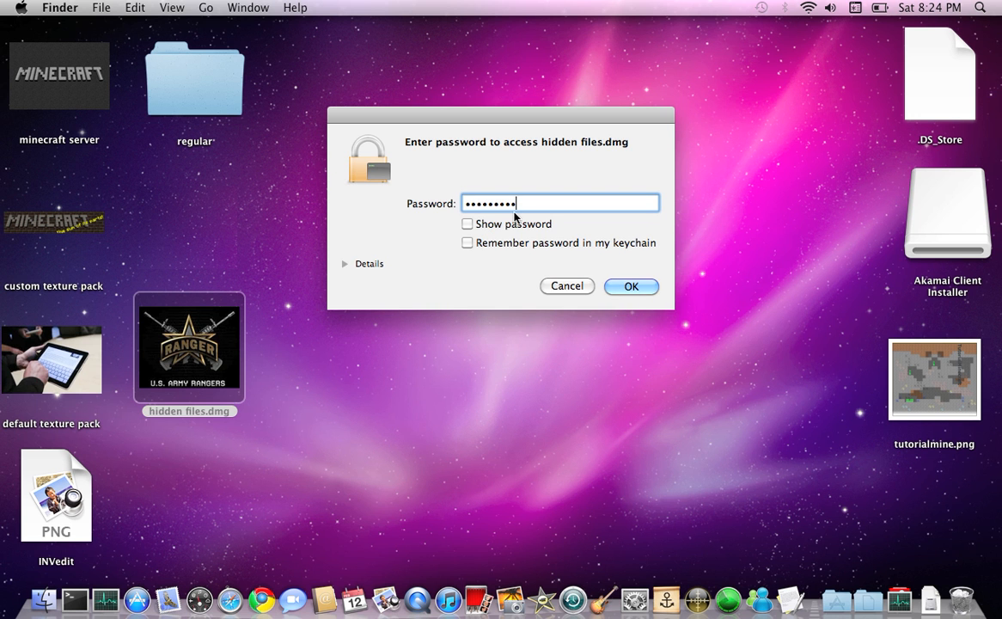
click(630, 285)
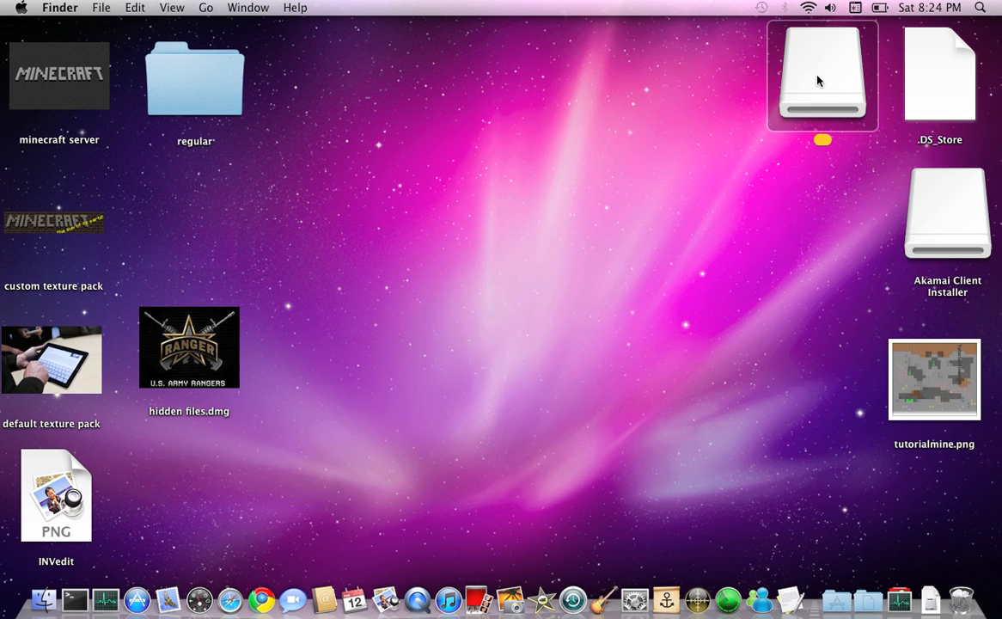
double_click(823, 76)
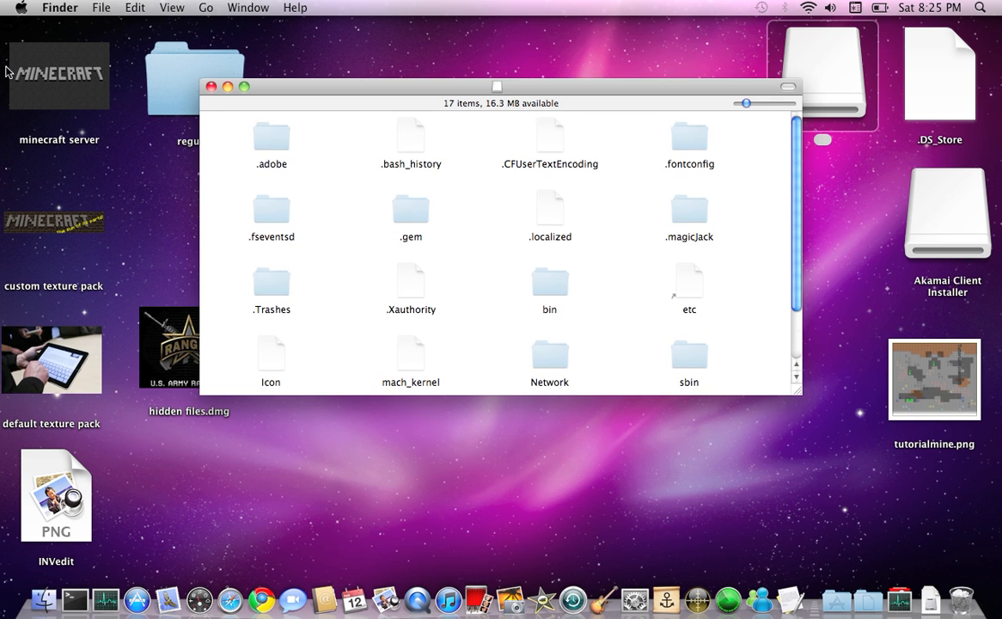
click(213, 87)
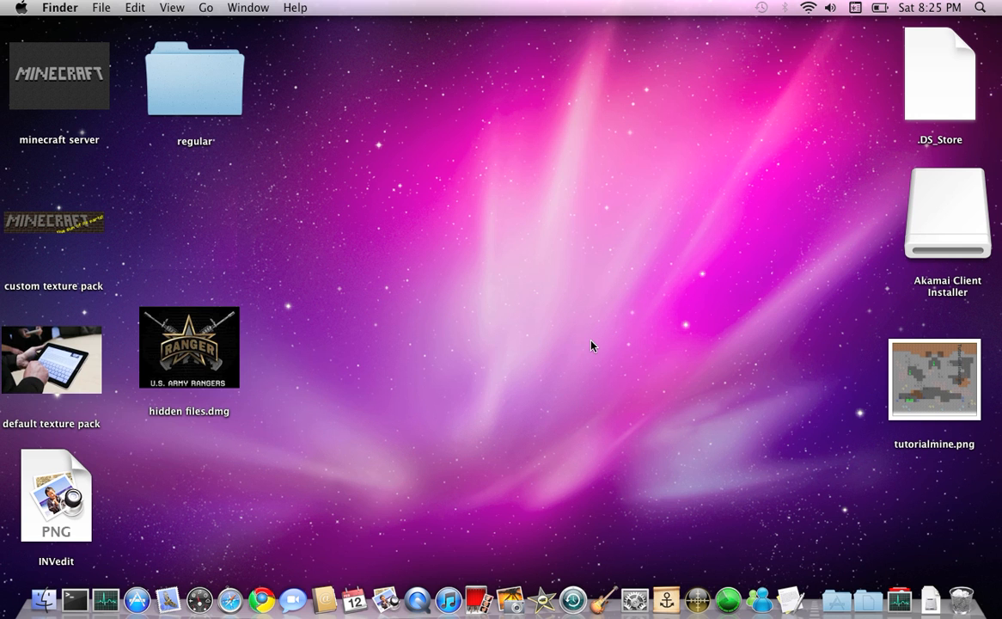
Create a new desktop folder named tiger.
right_click(591, 345)
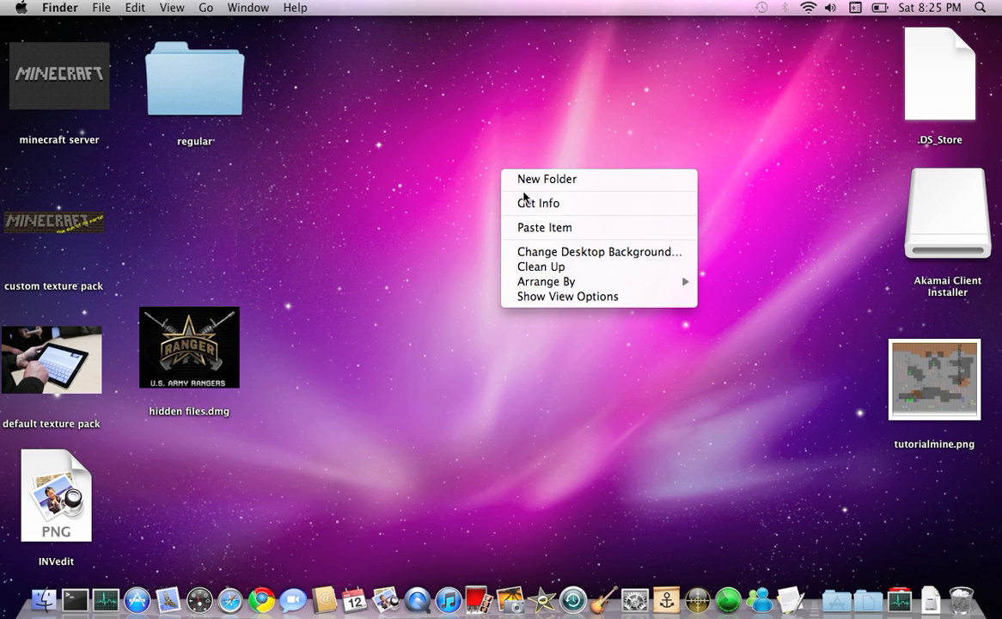
click(547, 179)
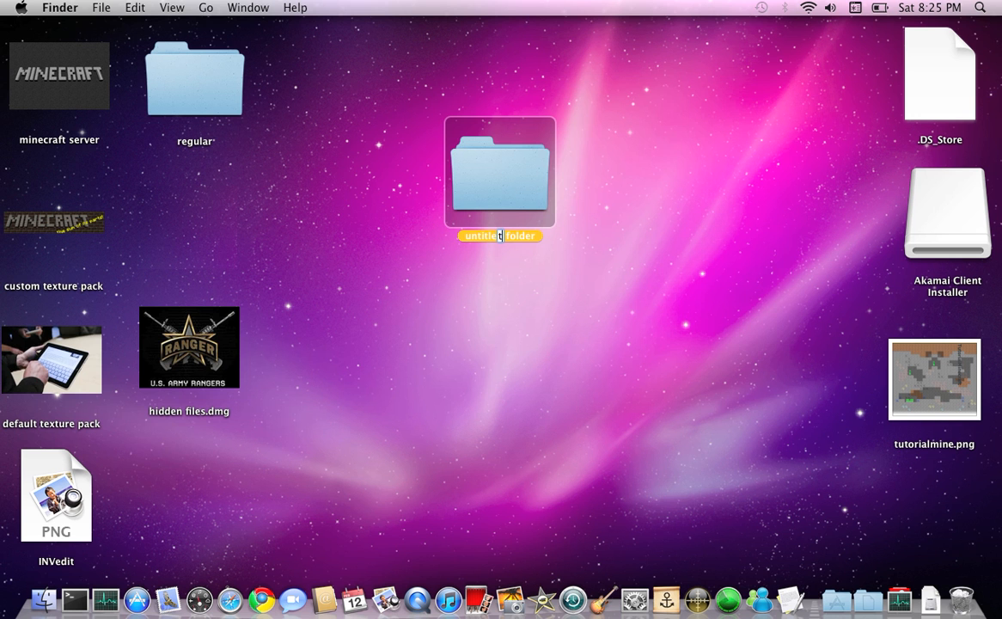
text(tiger)
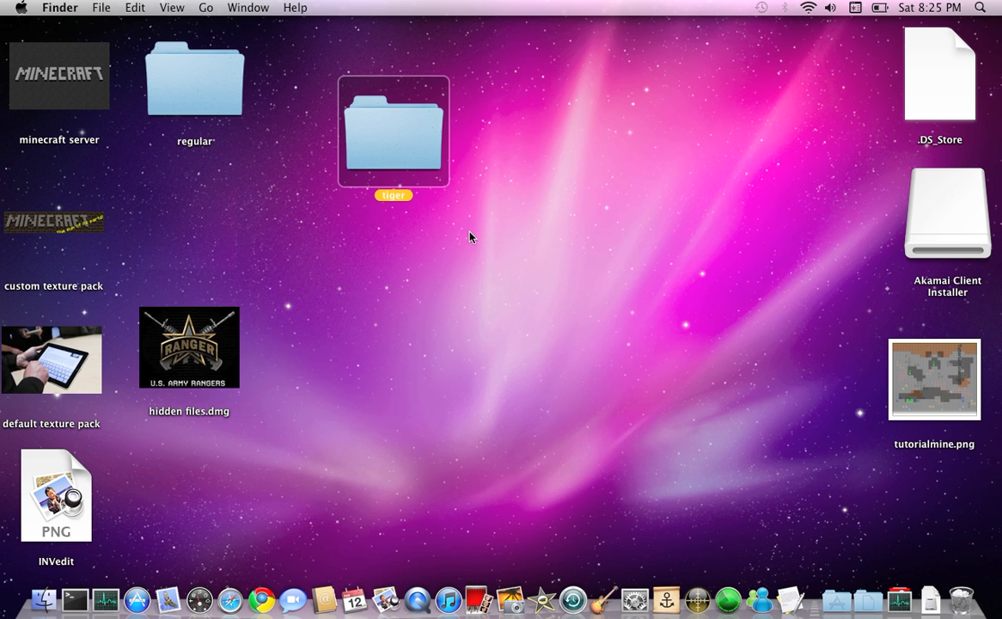
mouse_move(907, 598)
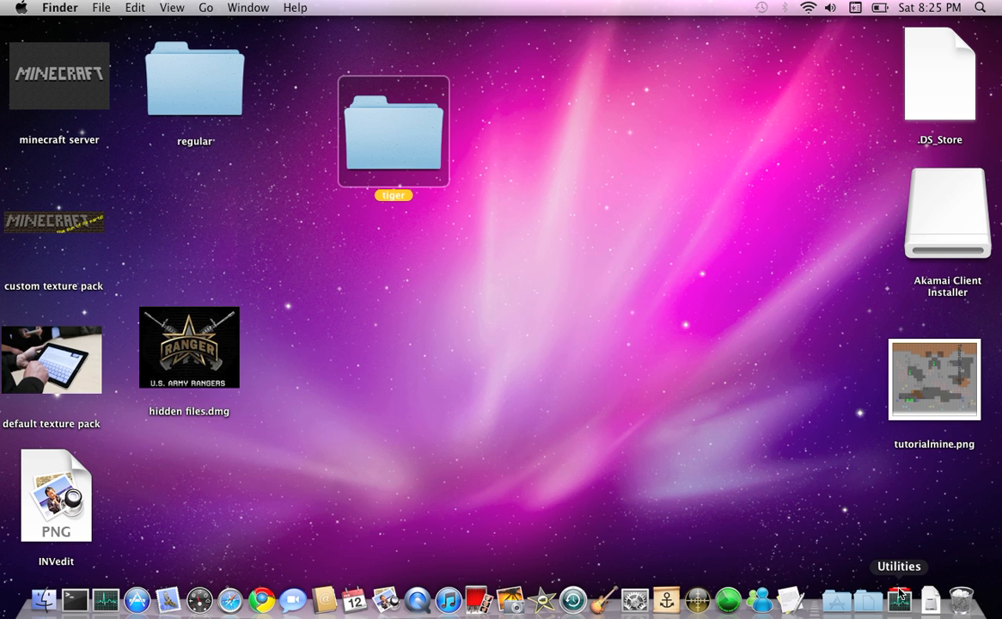
Launch Disk Utility from the Dock's Utilities stack.
click(900, 595)
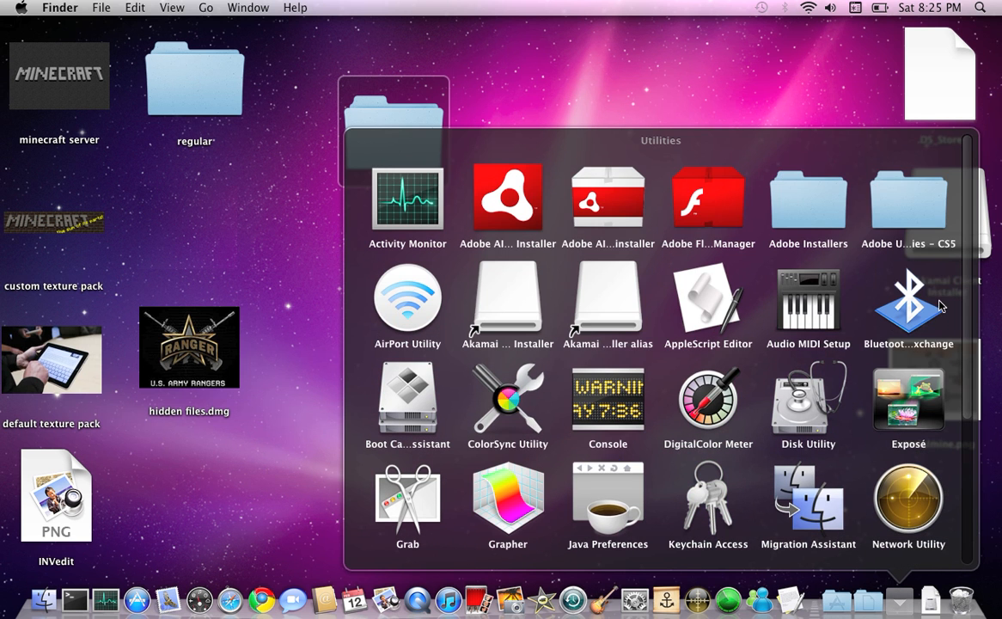
mouse_move(567, 361)
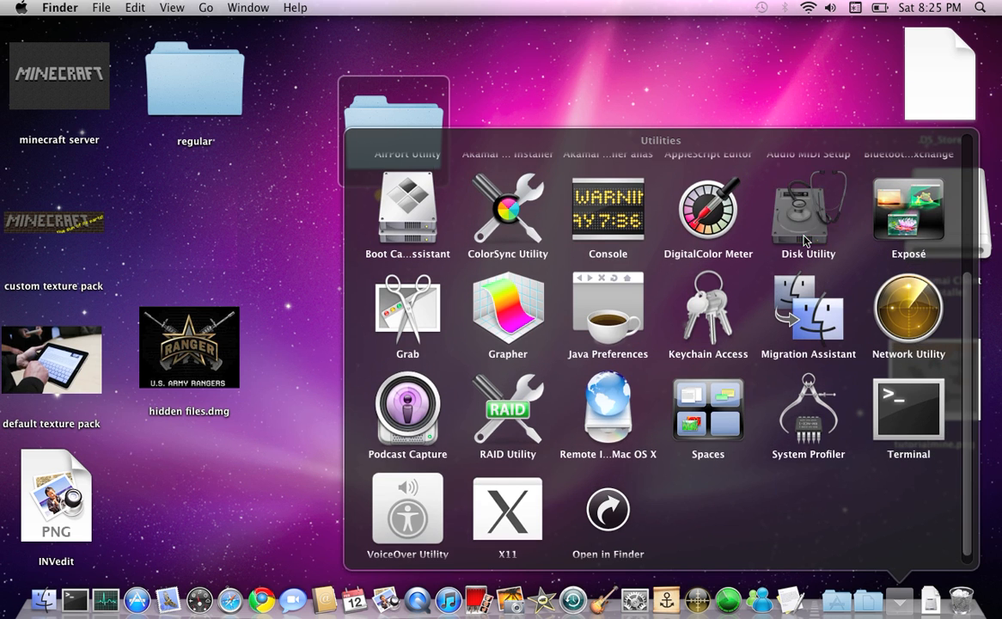
double_click(807, 210)
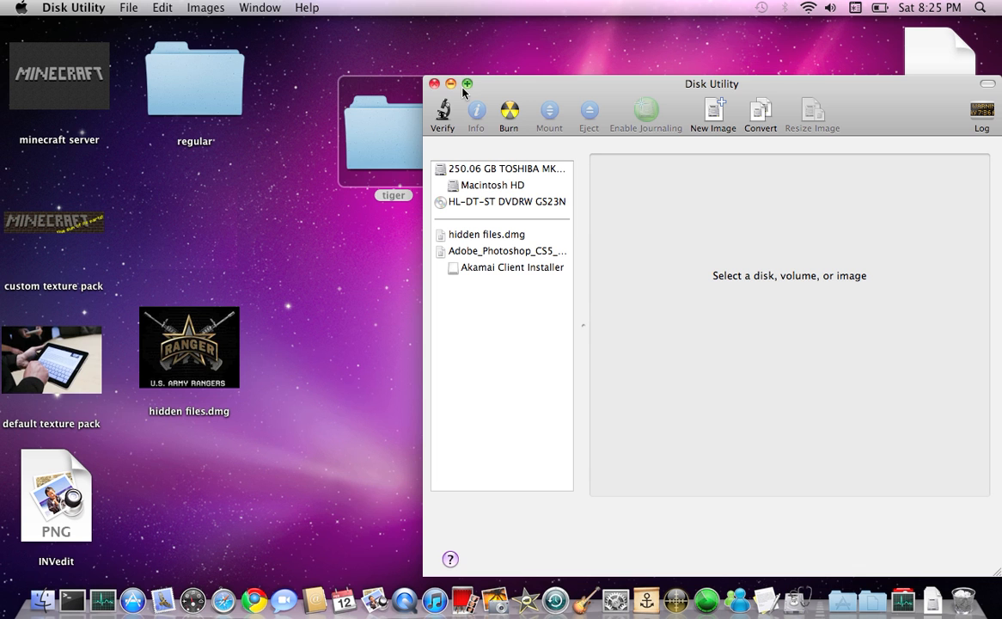
Start a new disk image from the tiger folder via File > New > Disk Image from Folder.
click(152, 7)
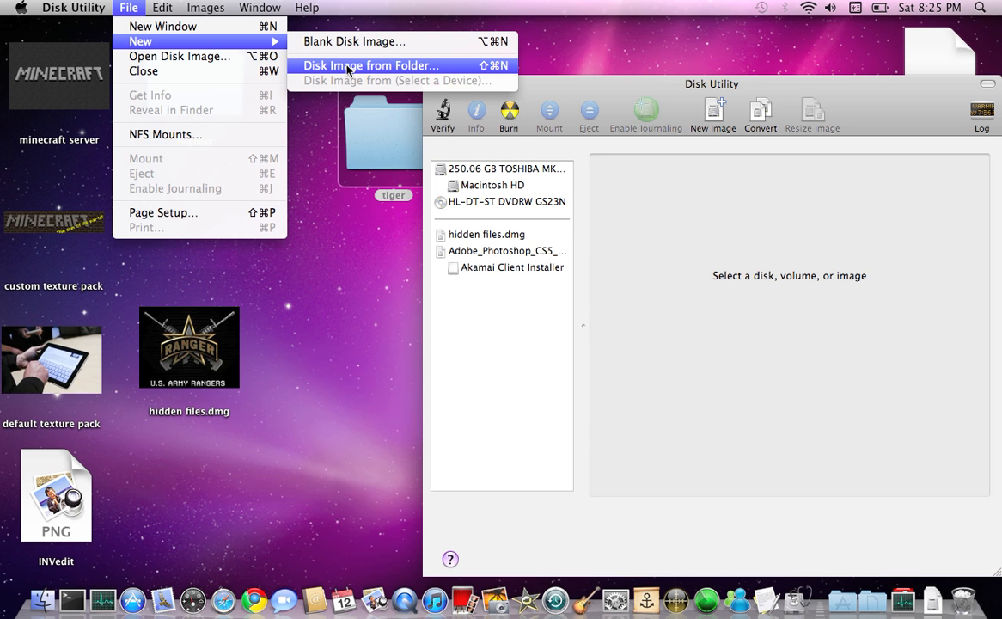
click(371, 66)
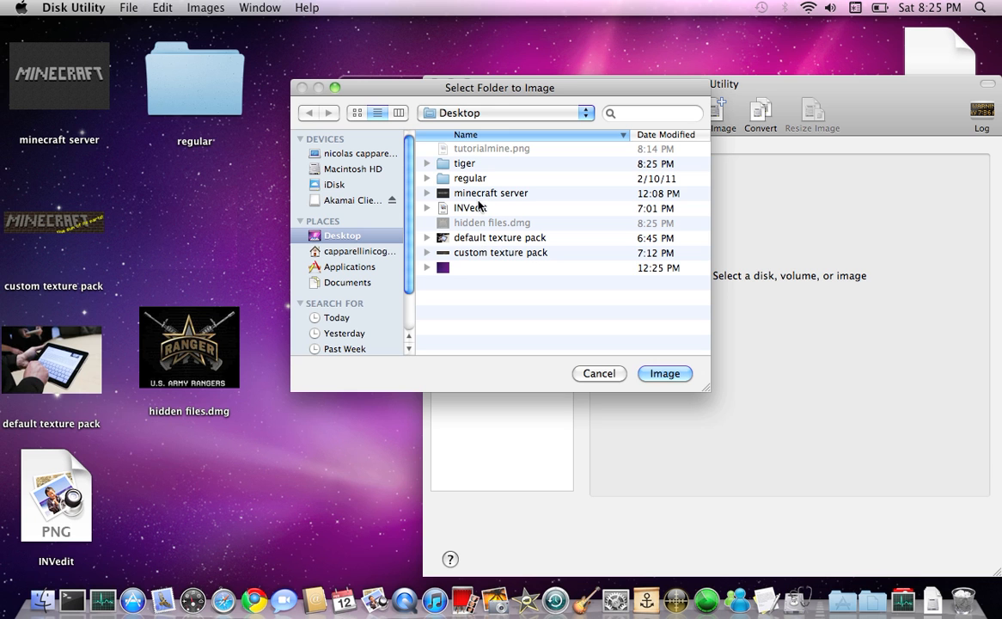
click(471, 163)
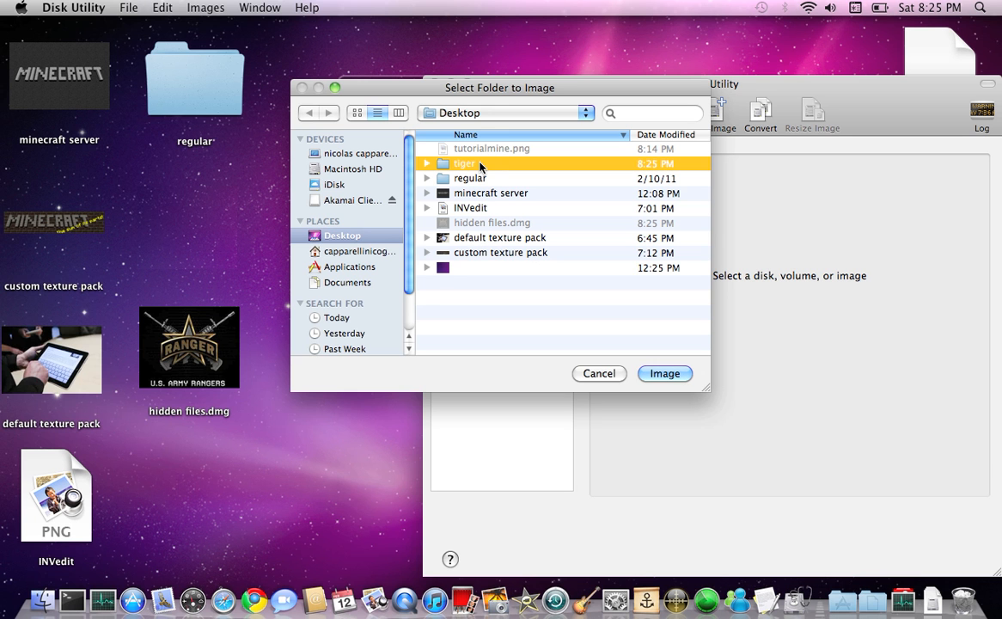
click(663, 373)
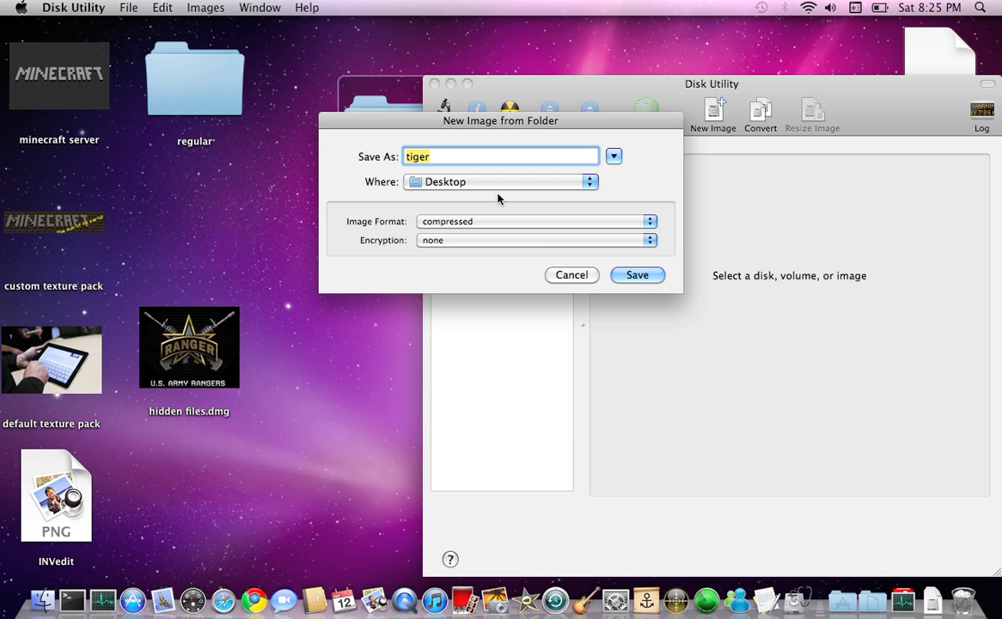
mouse_move(619, 251)
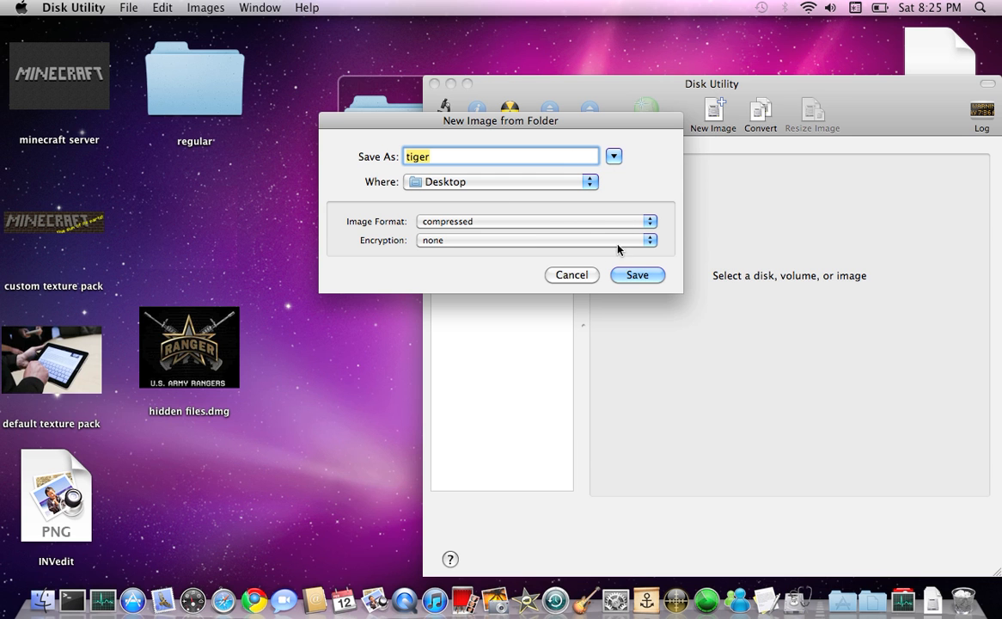
Set the tiger image to read/write with 128-bit AES encryption and save it.
click(534, 220)
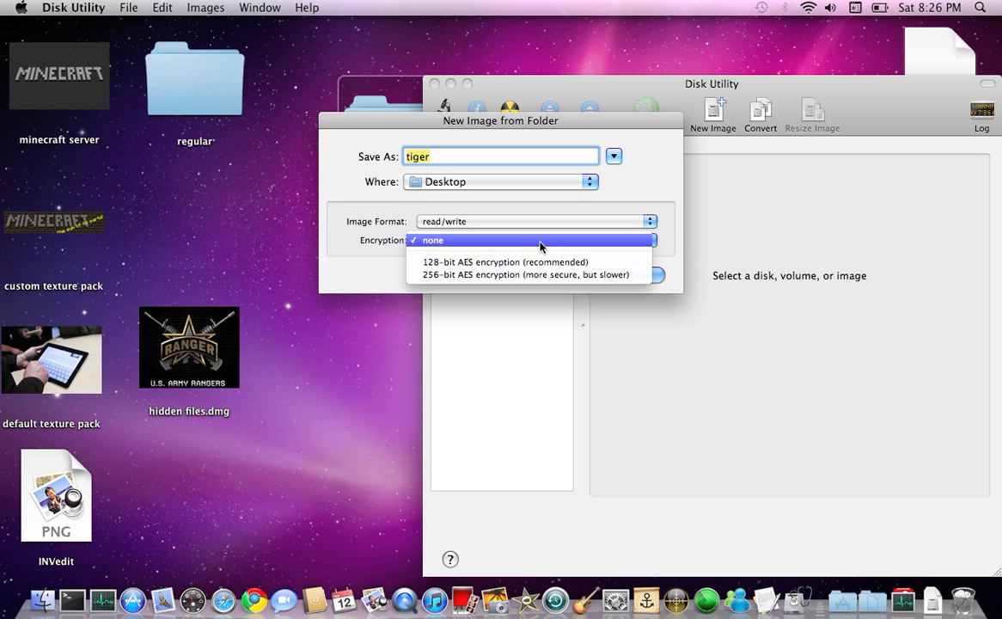
mouse_move(536, 264)
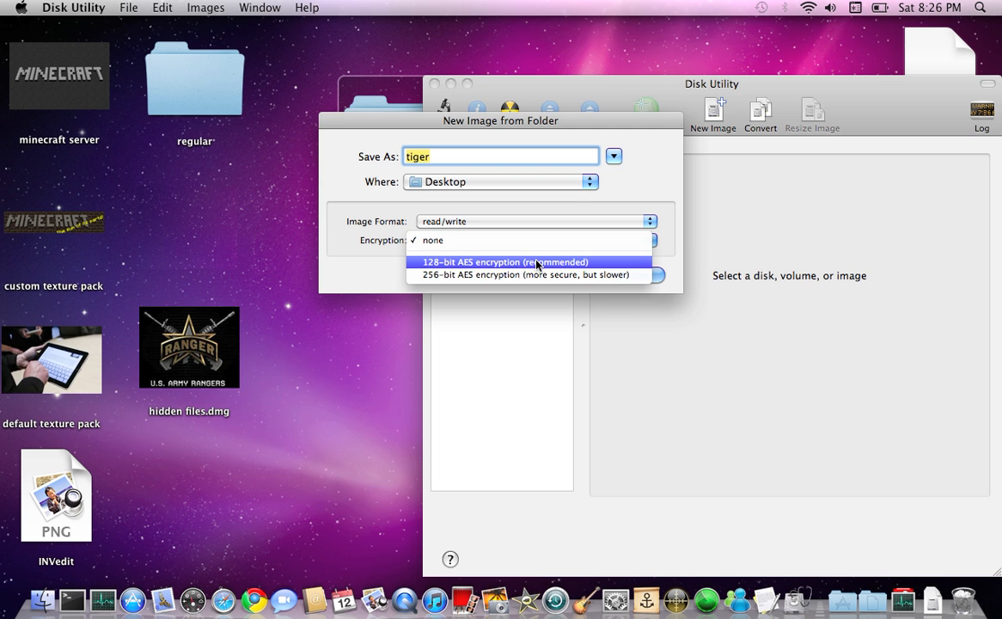
click(536, 261)
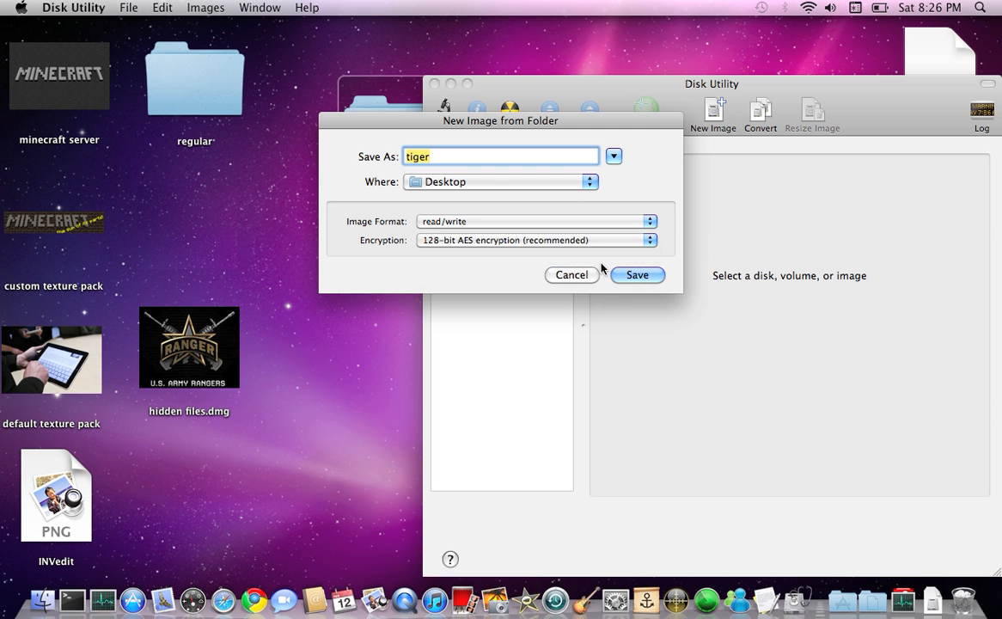
click(636, 275)
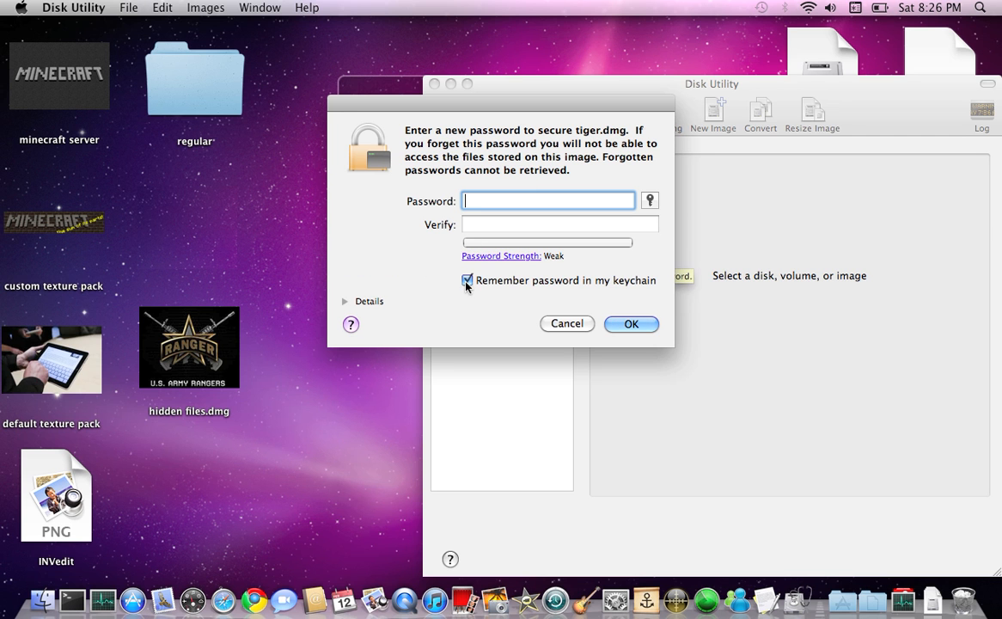
Enter and verify a password for tiger.dmg without storing it in the keychain.
click(471, 280)
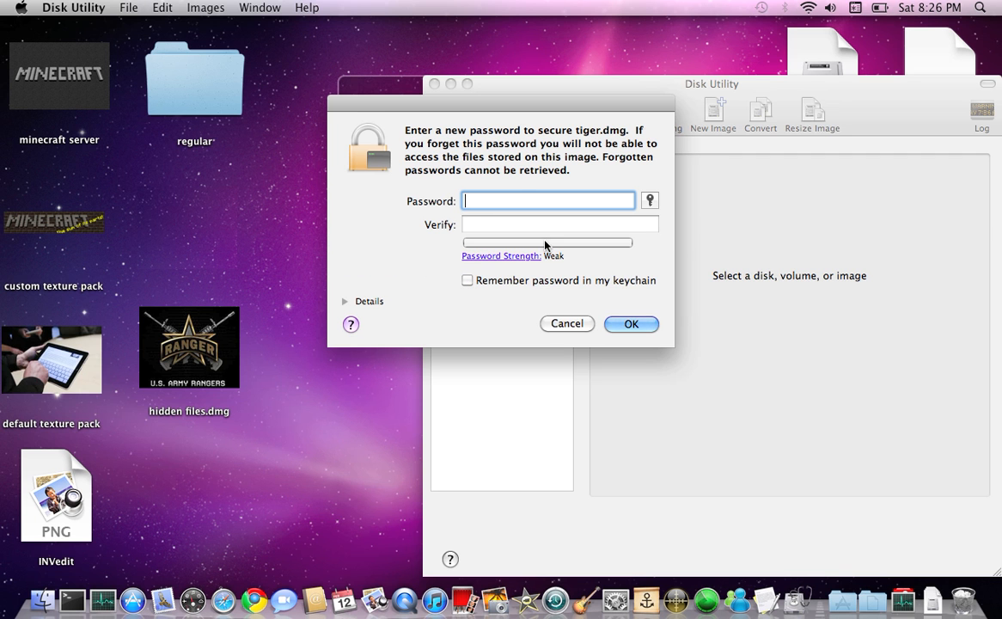
mouse_move(519, 192)
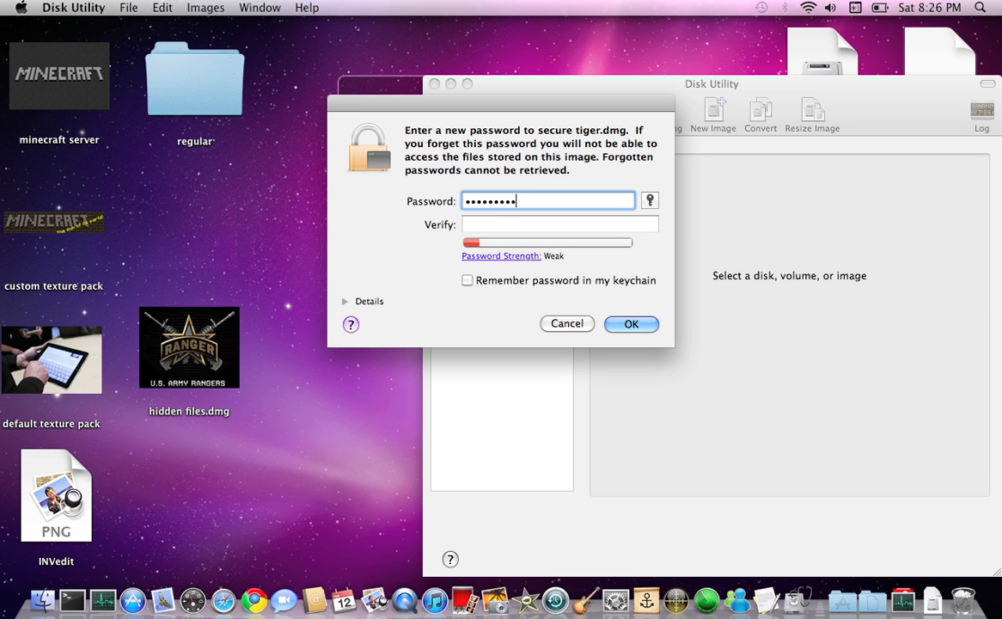
text(•••)
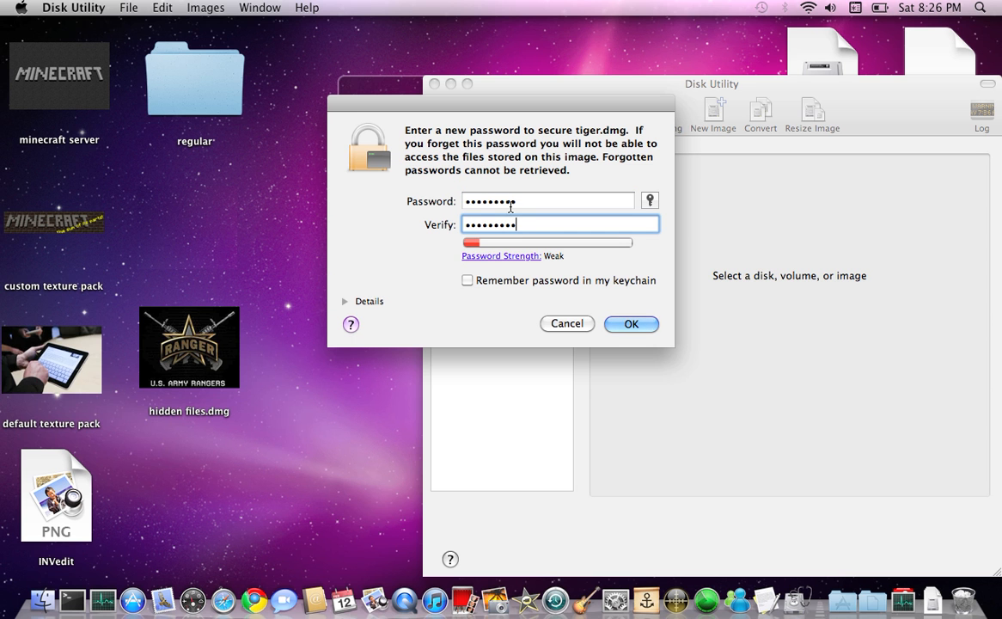
click(631, 323)
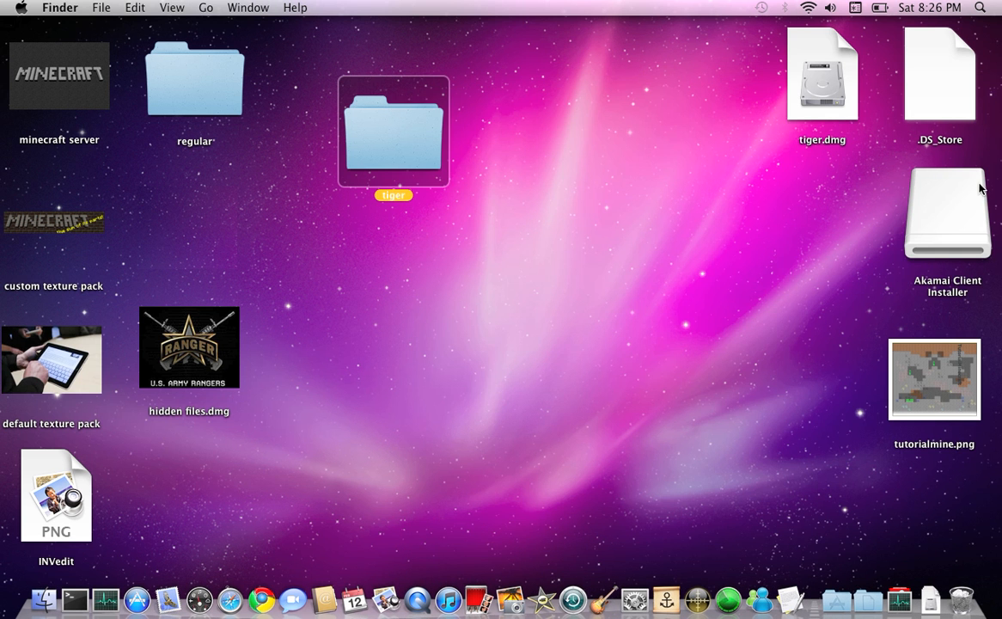
mouse_move(816, 83)
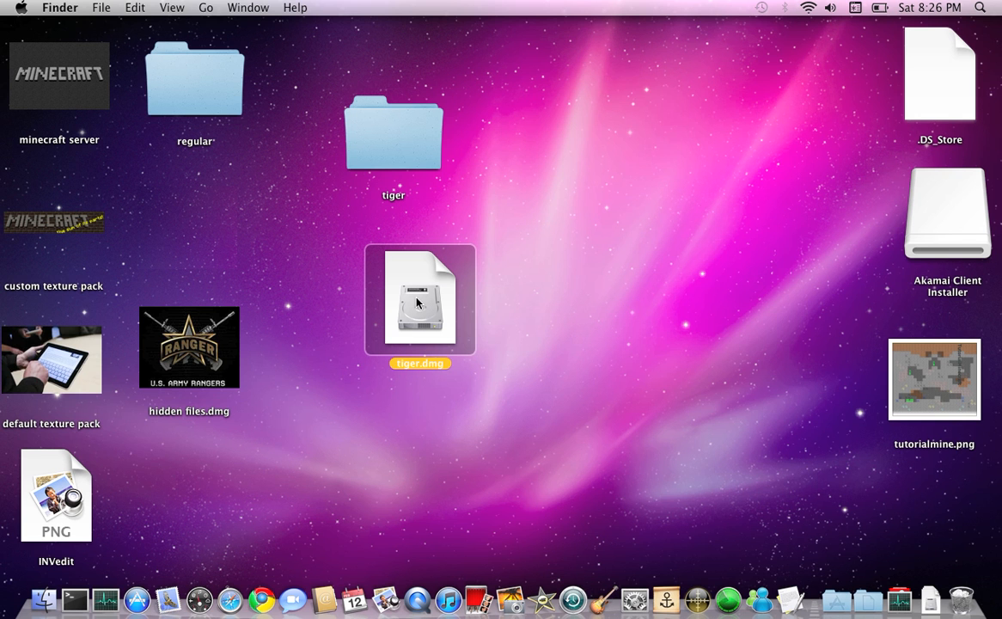
mouse_move(429, 339)
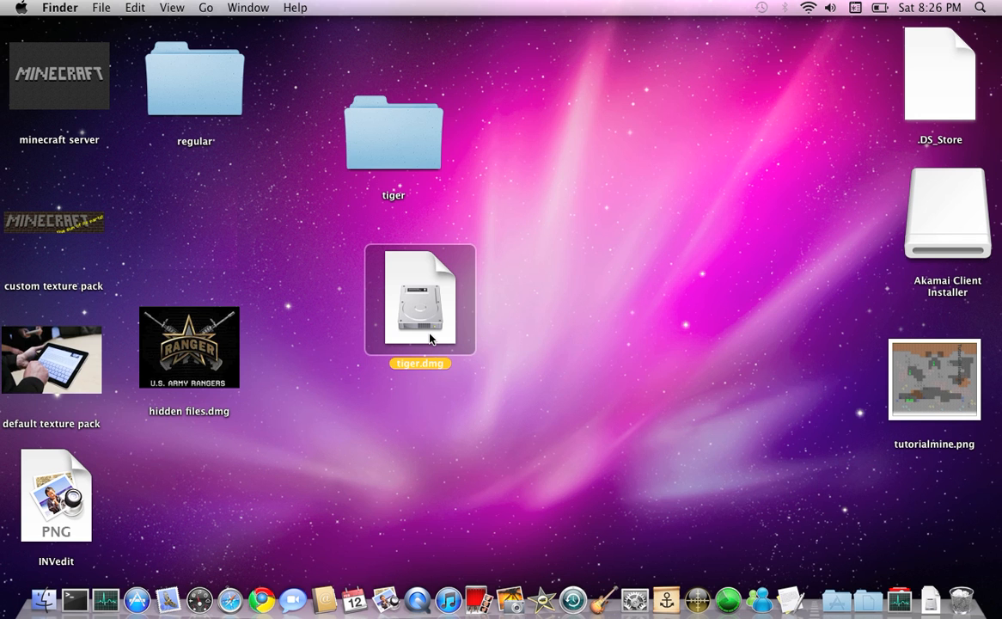
Drag the tiger folder slightly higher on the desktop.
drag(419, 299, 395, 291)
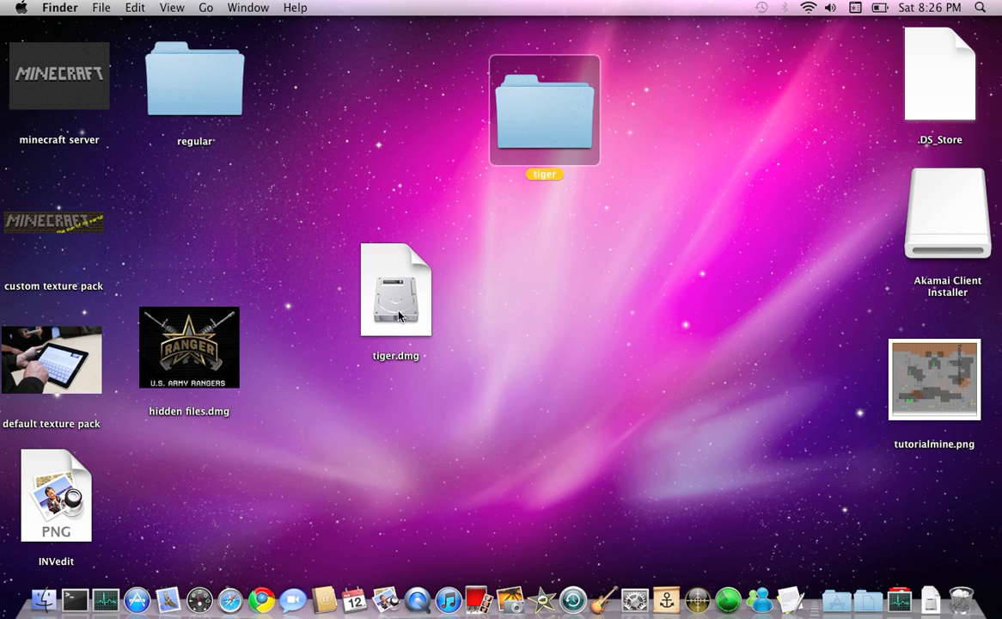
mouse_move(402, 308)
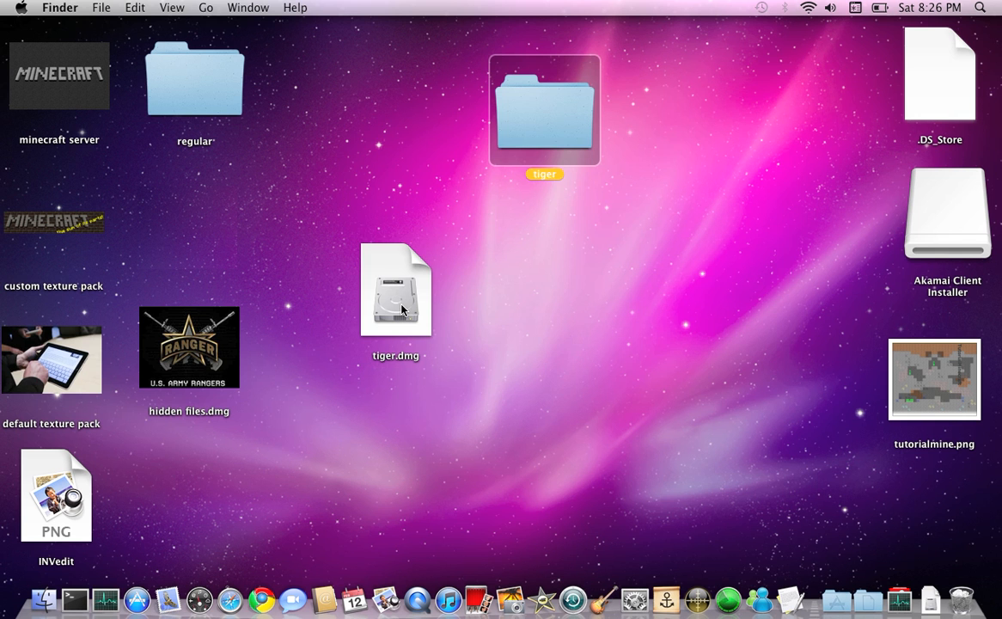
Mount tiger.dmg by entering its password and open the mounted tiger volume.
double_click(395, 288)
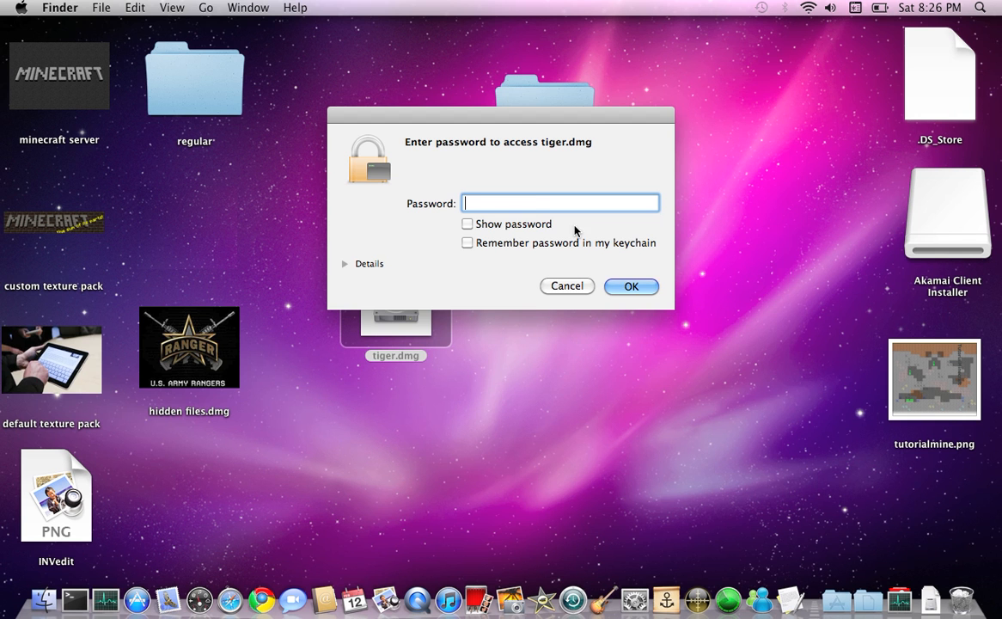
text(••)
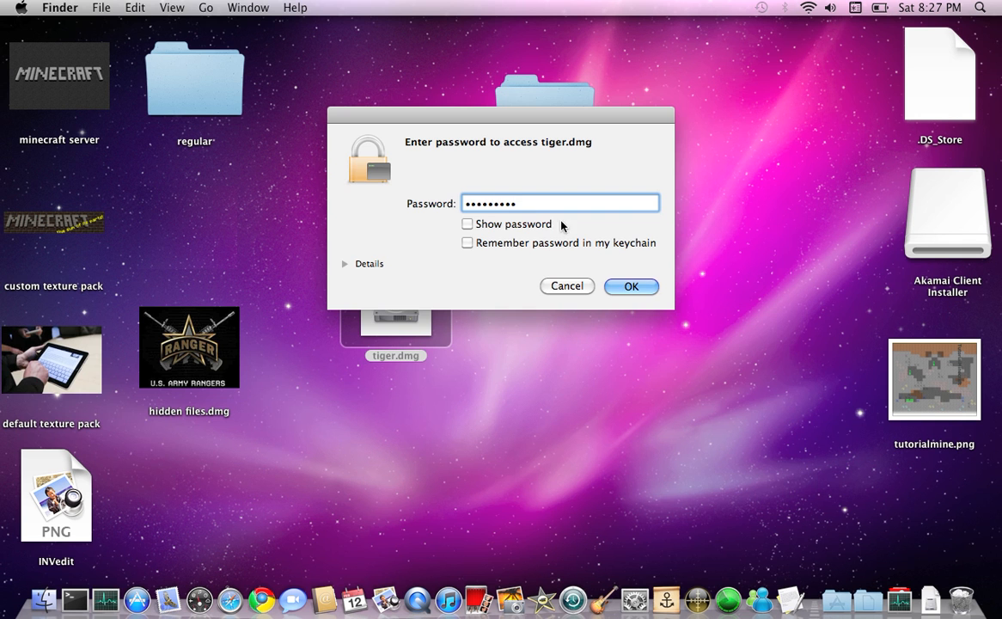
click(631, 285)
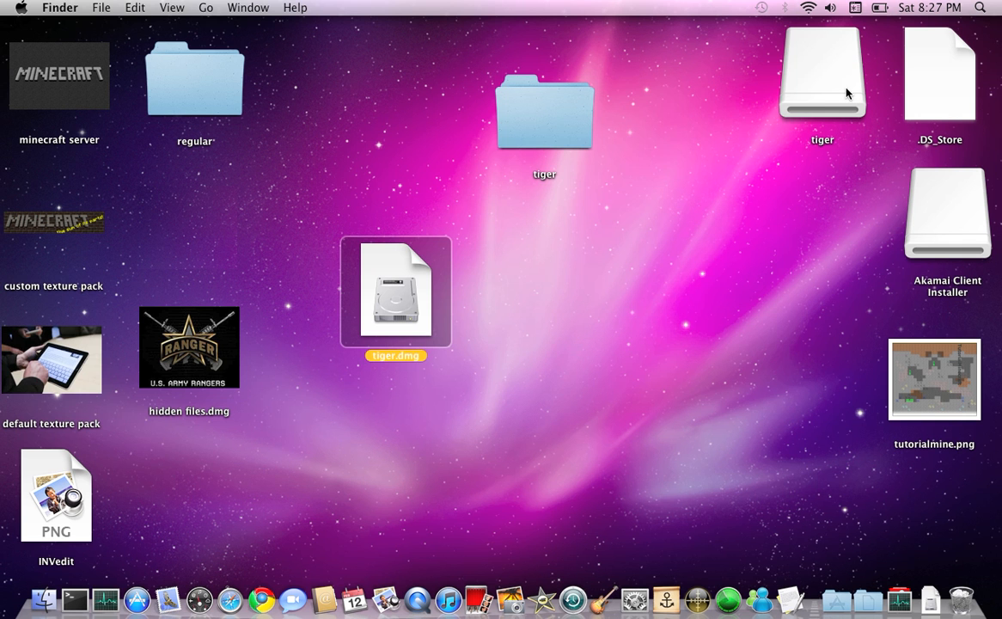
double_click(821, 77)
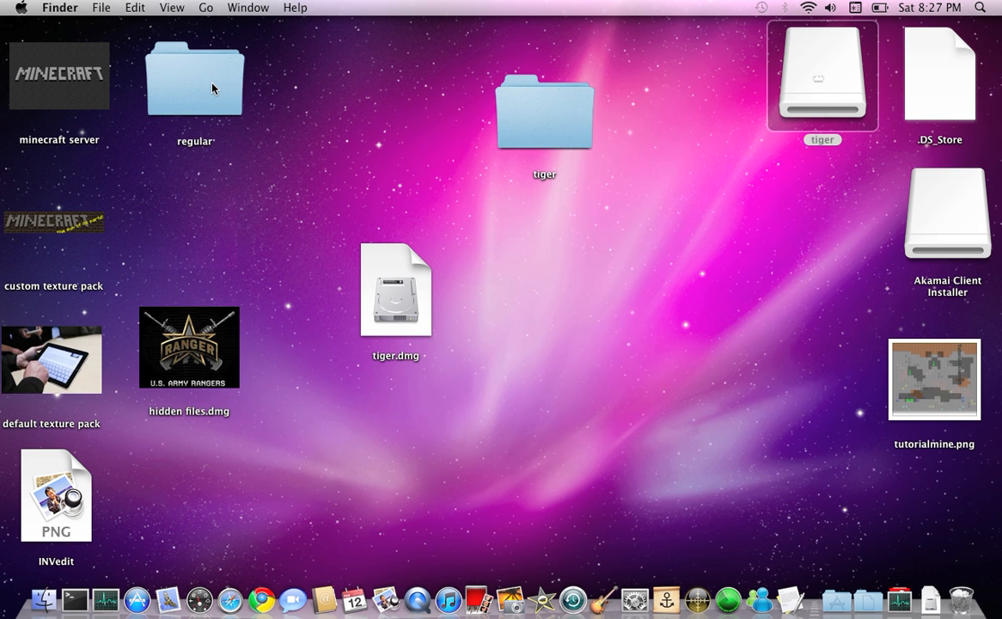
Eject the tiger volume from its context menu.
right_click(821, 77)
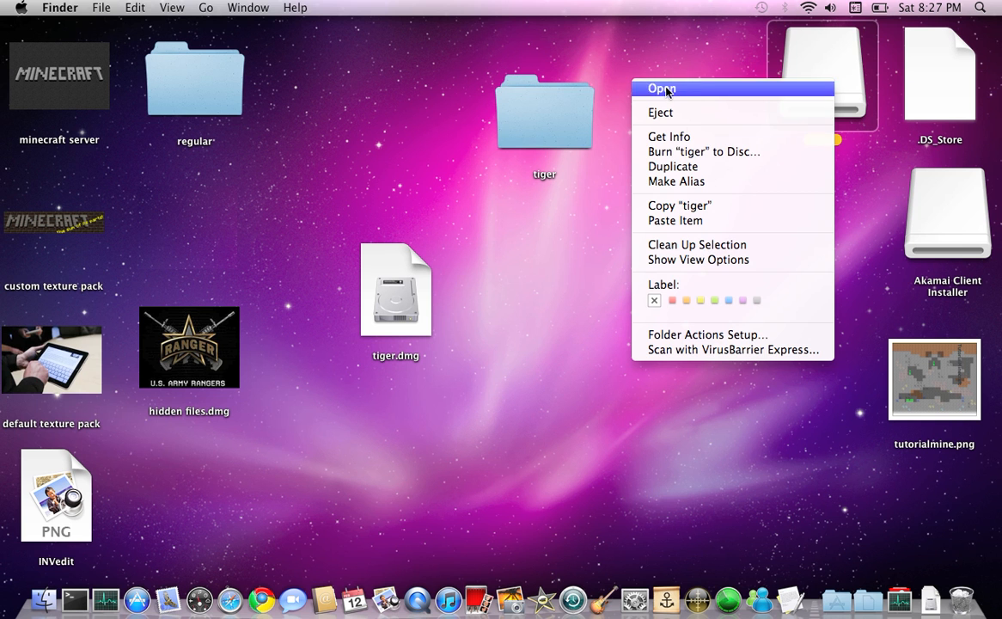
click(659, 89)
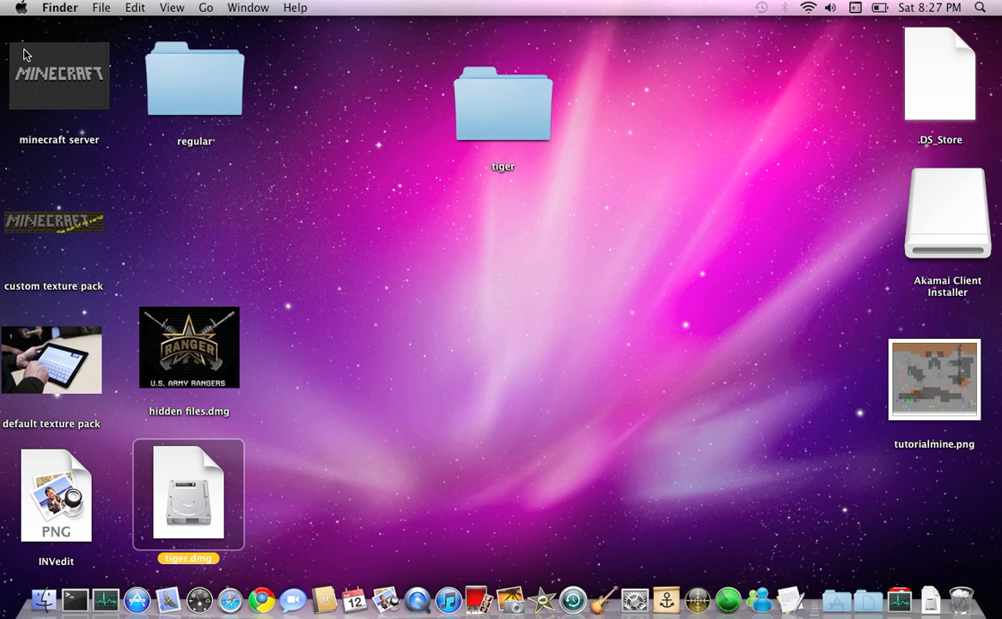
mouse_move(62, 213)
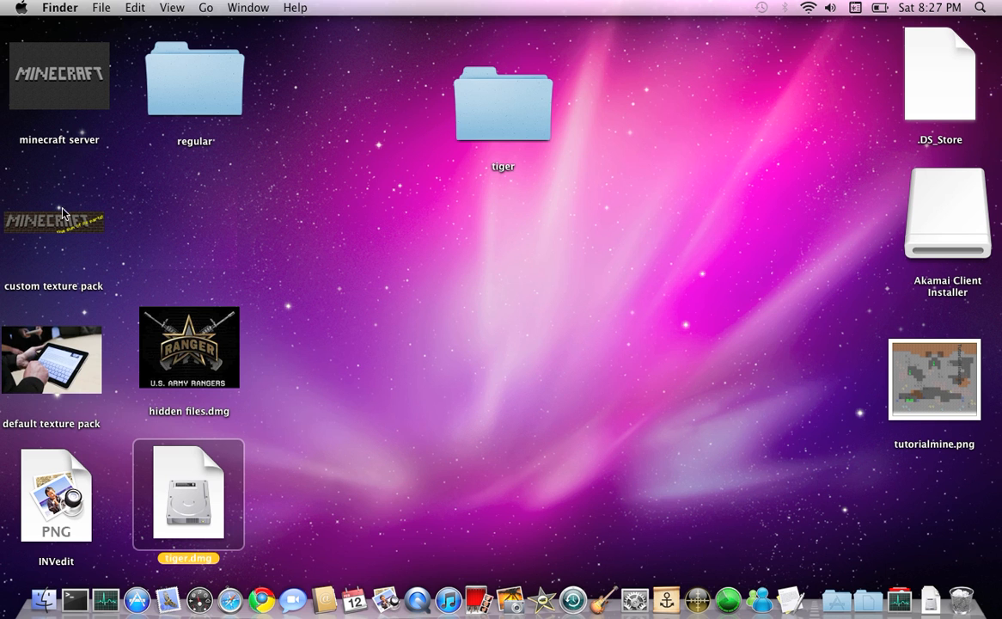
mouse_move(59, 321)
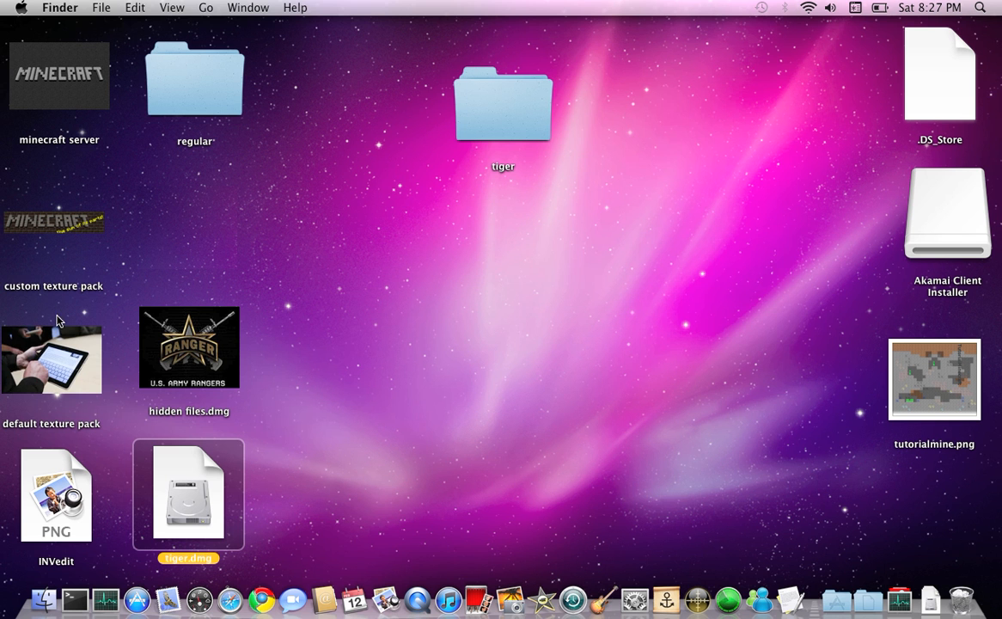
mouse_move(64, 367)
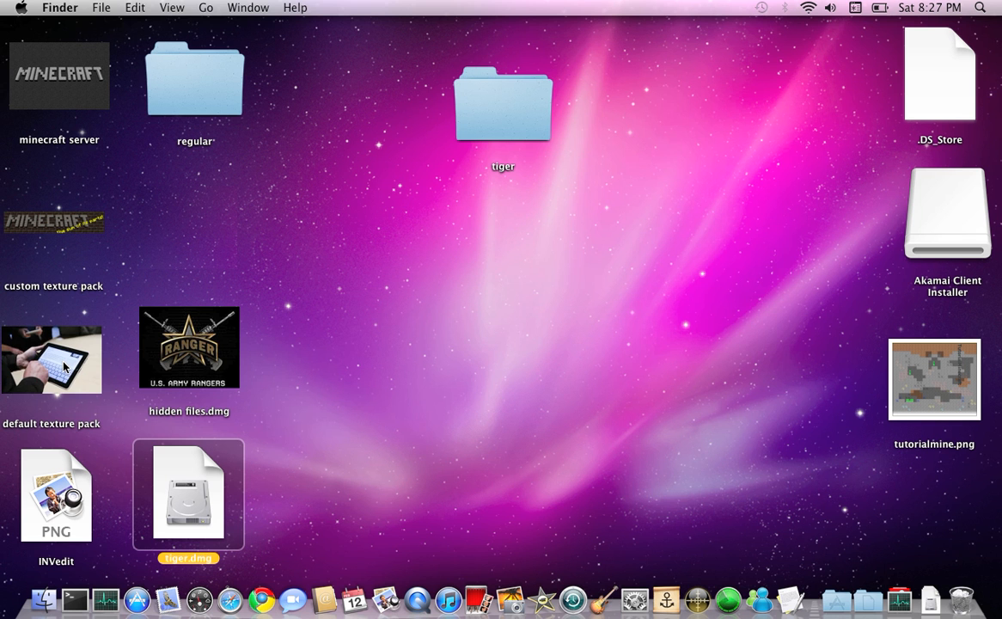
mouse_move(492, 278)
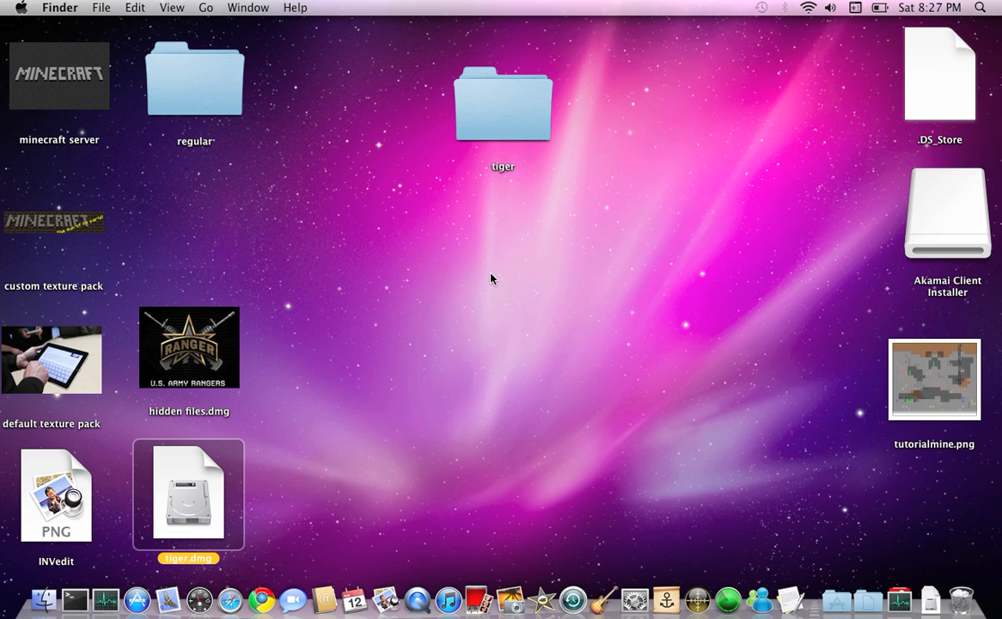
mouse_move(839, 608)
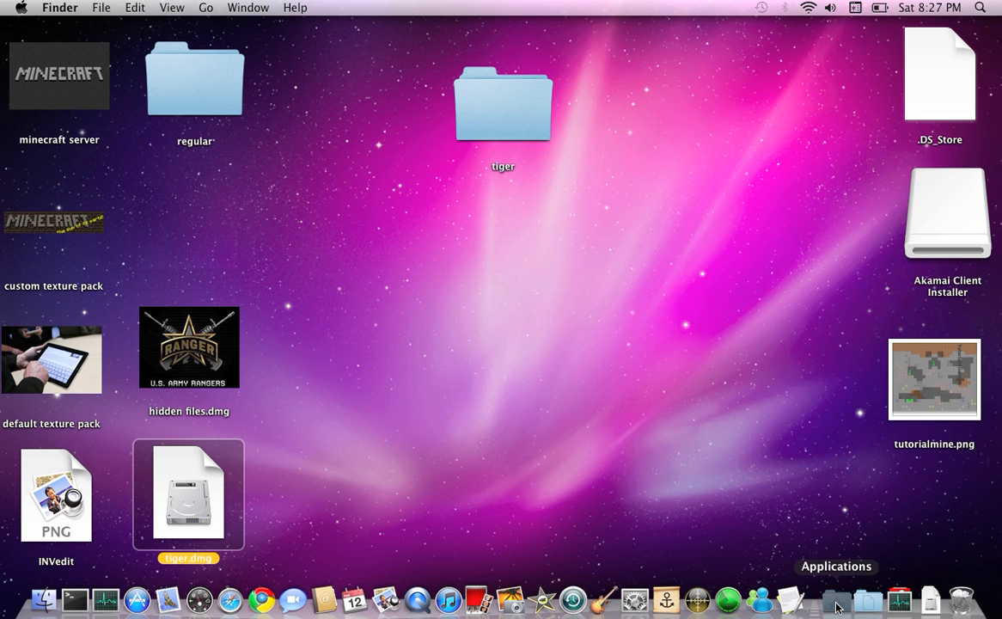
Show the Applications stack grid from the Dock.
click(839, 606)
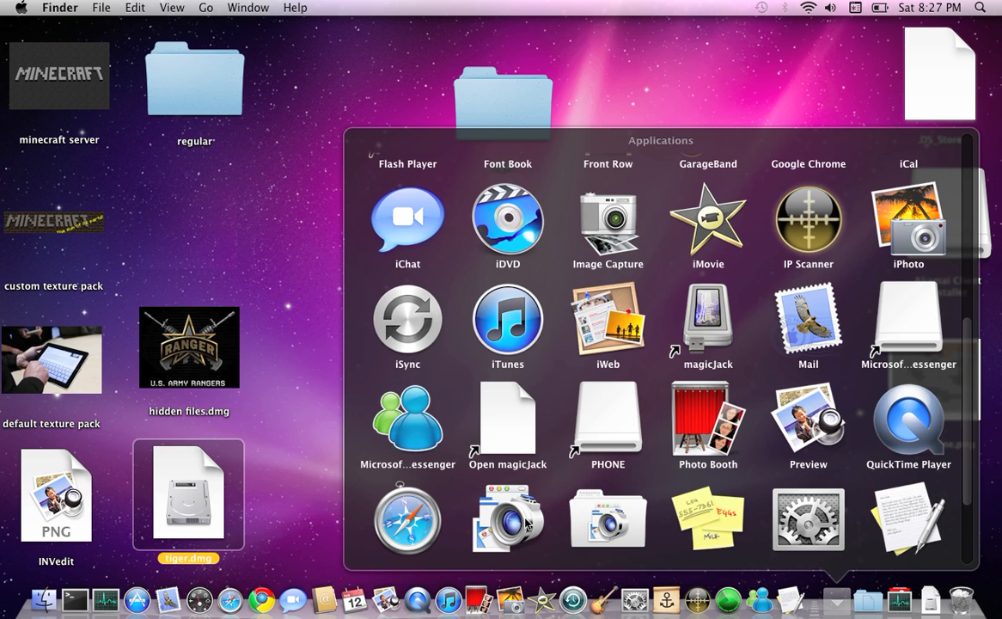